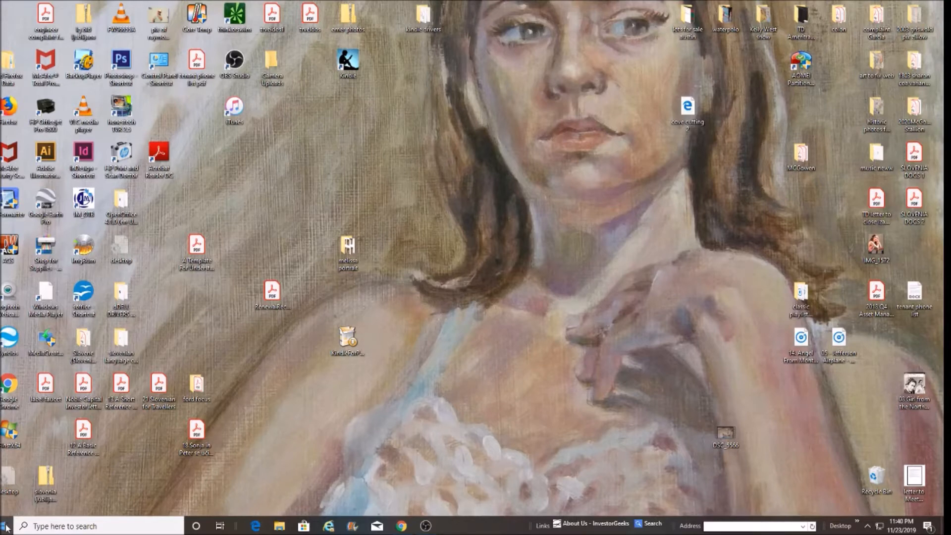
- Bring up the Win+X power-user menu of system tools from the Start button
right_click(6, 526)
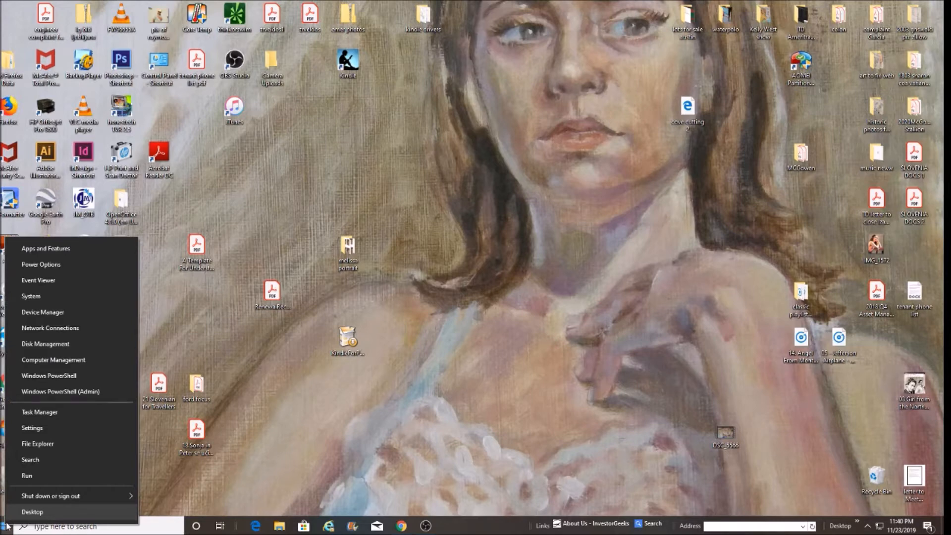
mouse_move(45, 343)
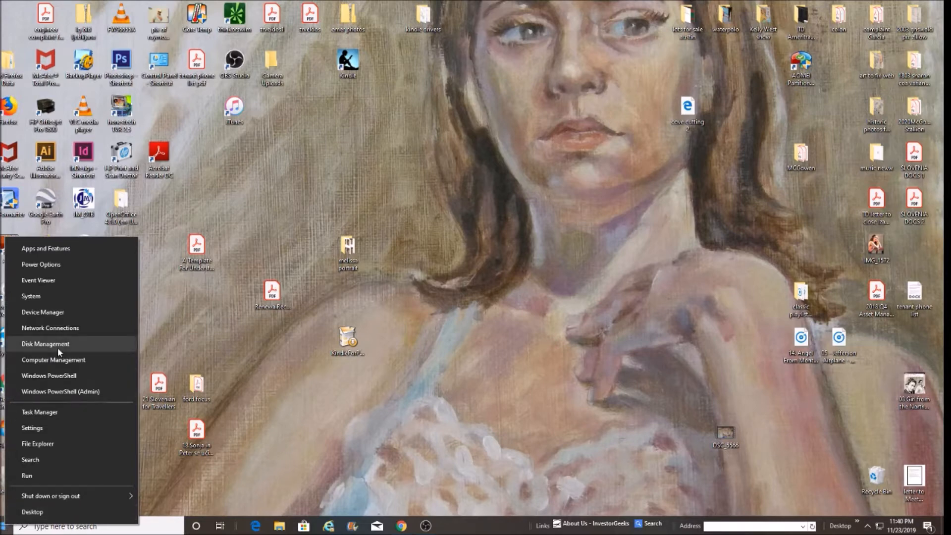
mouse_move(164, 339)
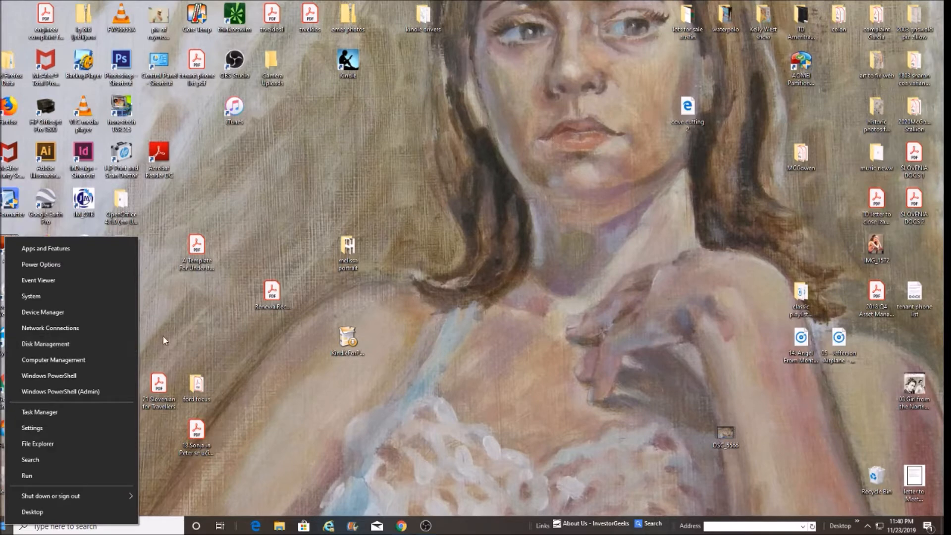
mouse_move(185, 359)
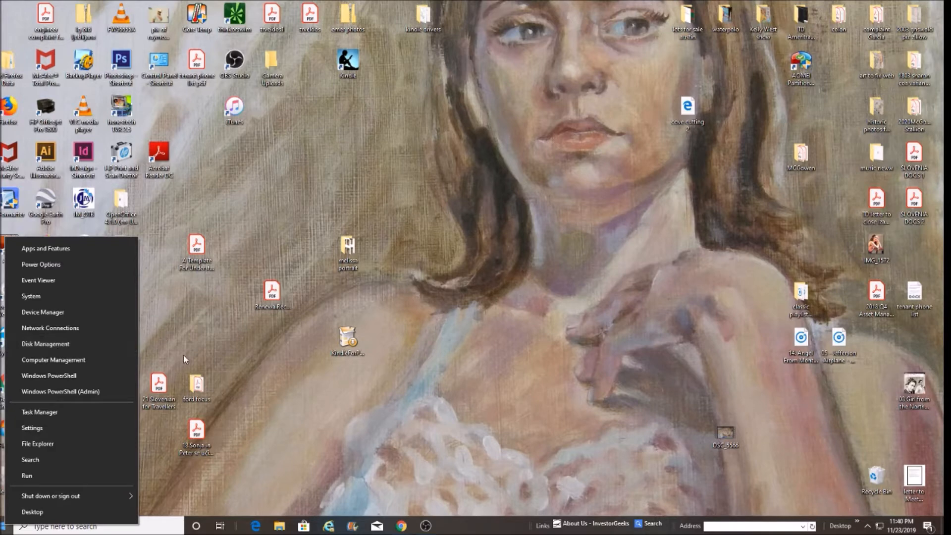
mouse_move(190, 349)
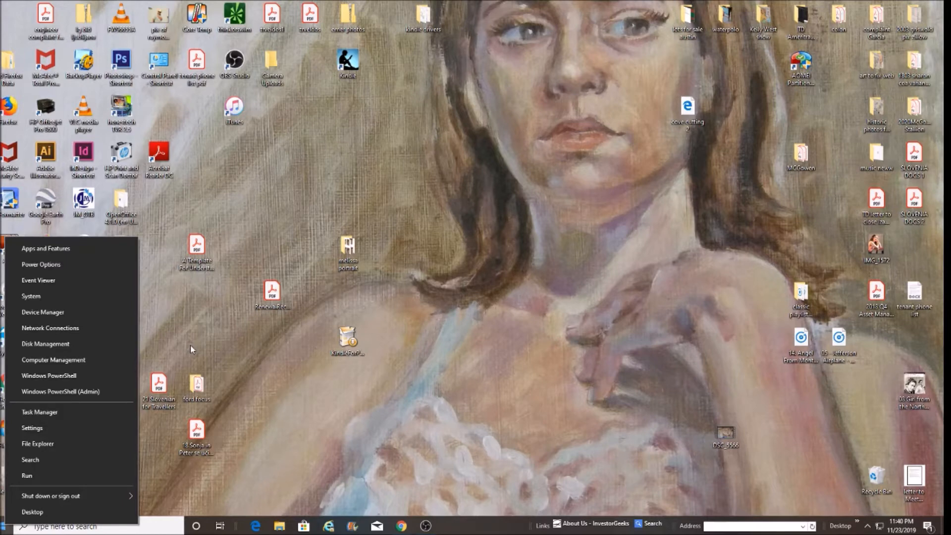
mouse_move(207, 348)
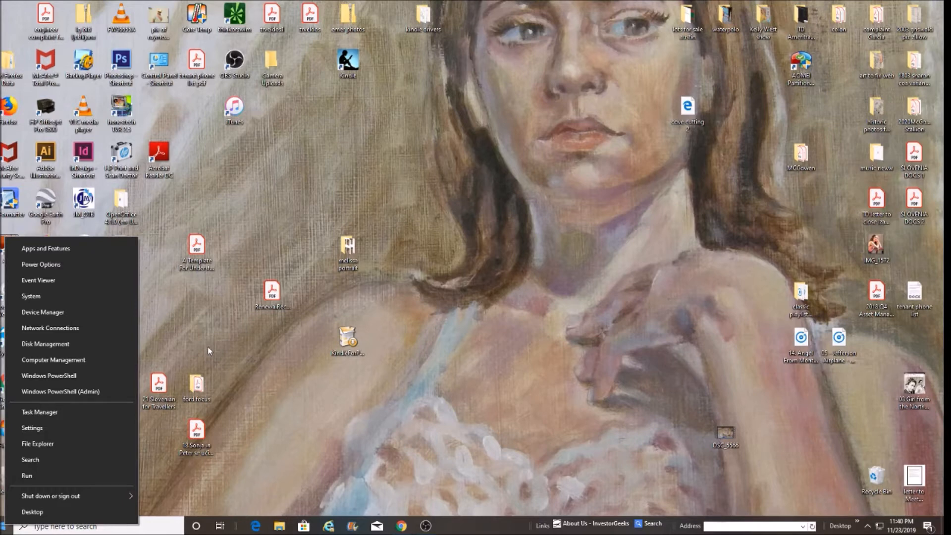
mouse_move(281, 528)
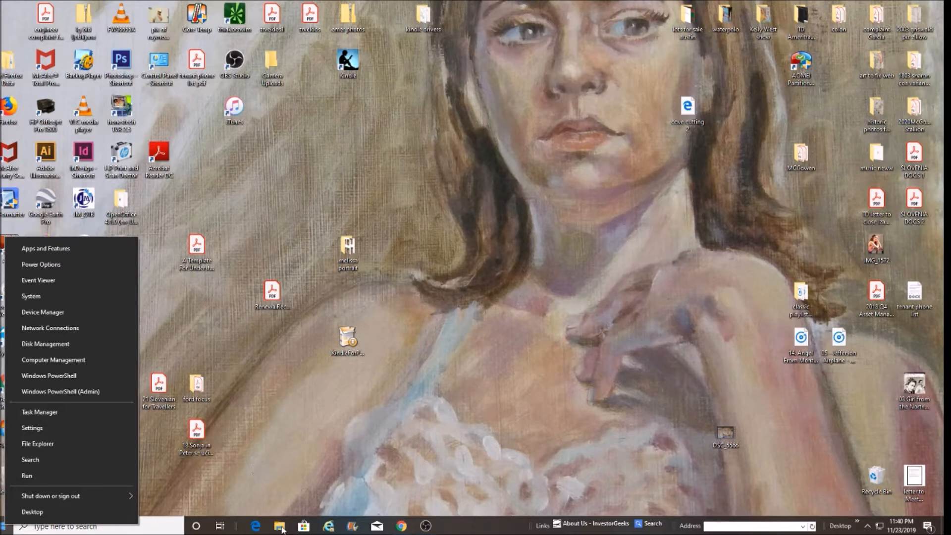
- Browse to Local Disk (G:) in File Explorer so its folders and files are listed
click(38, 444)
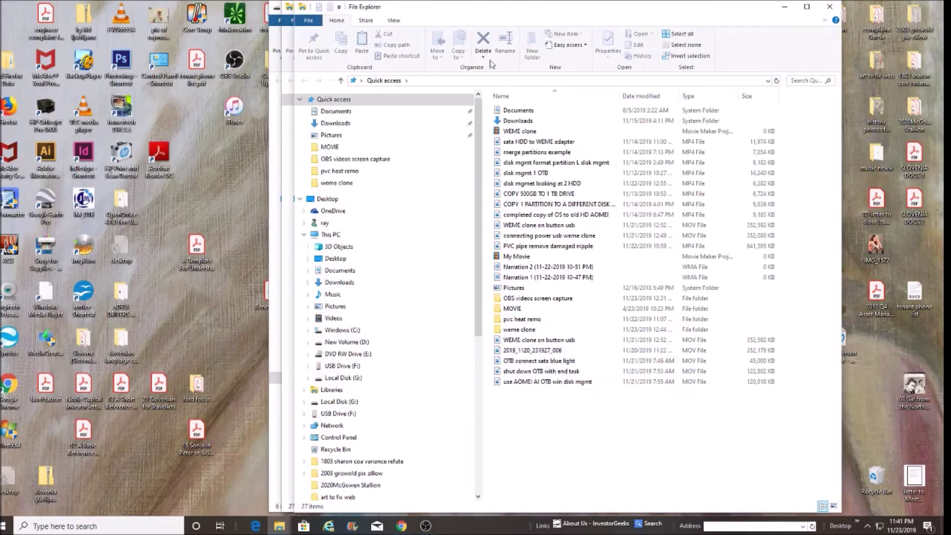
click(516, 255)
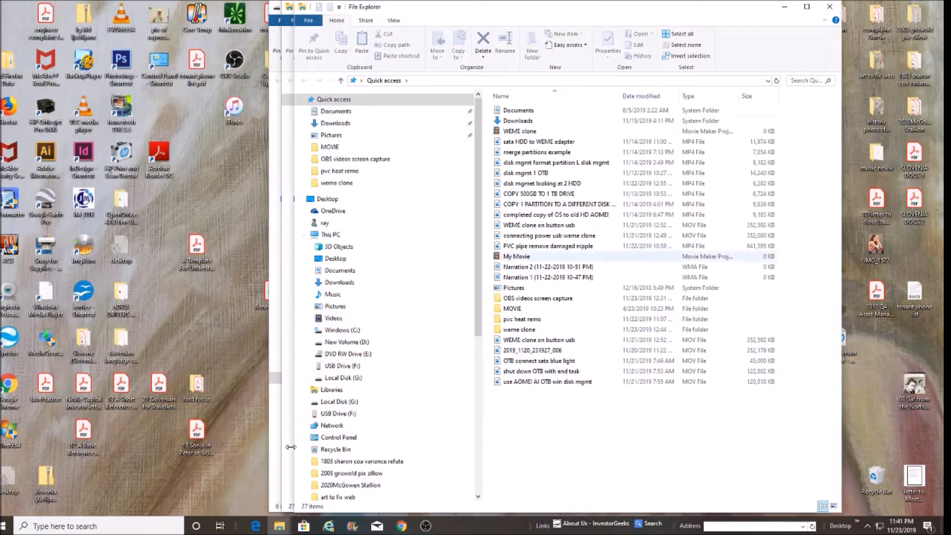
scroll(down, 3)
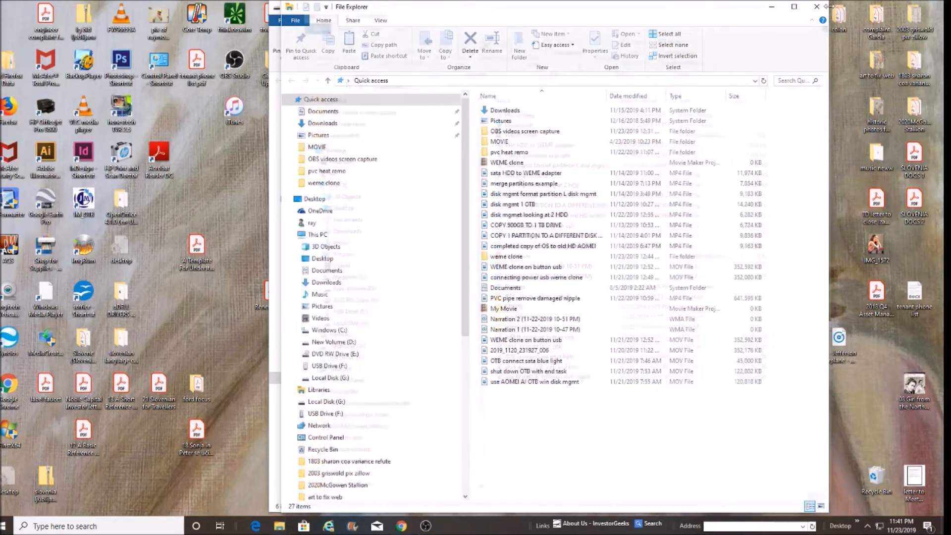
click(317, 377)
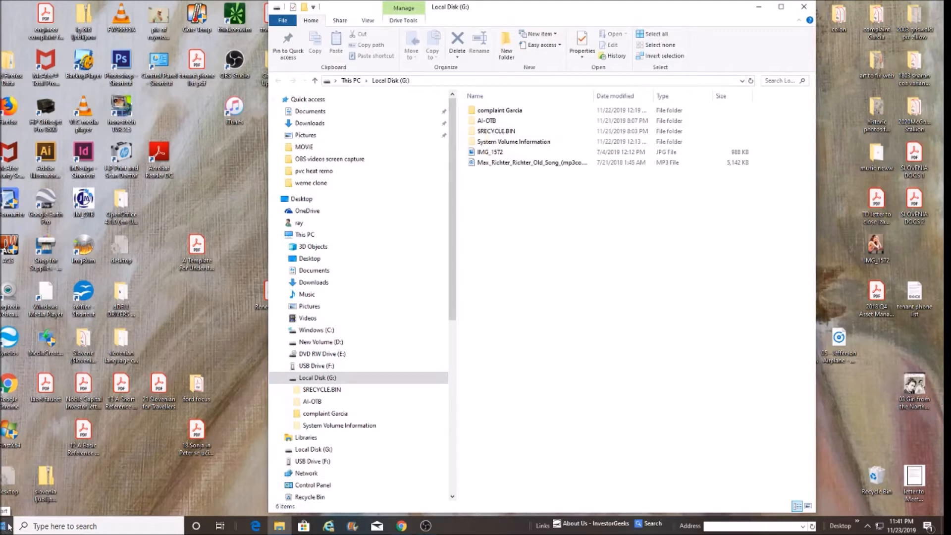
- Reach Disk Management from the Win+X menu, prompting to initialize Disk 4 as MBR
right_click(6, 525)
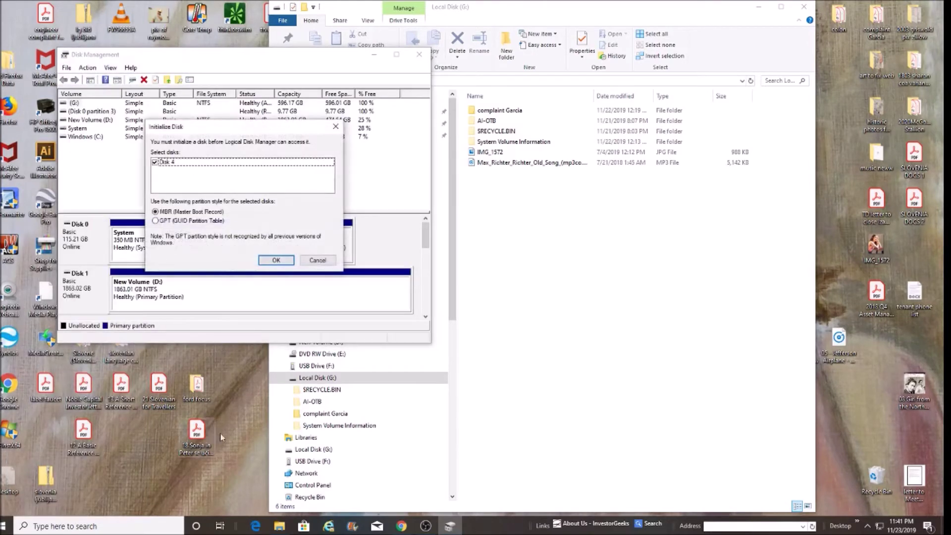
mouse_move(246, 154)
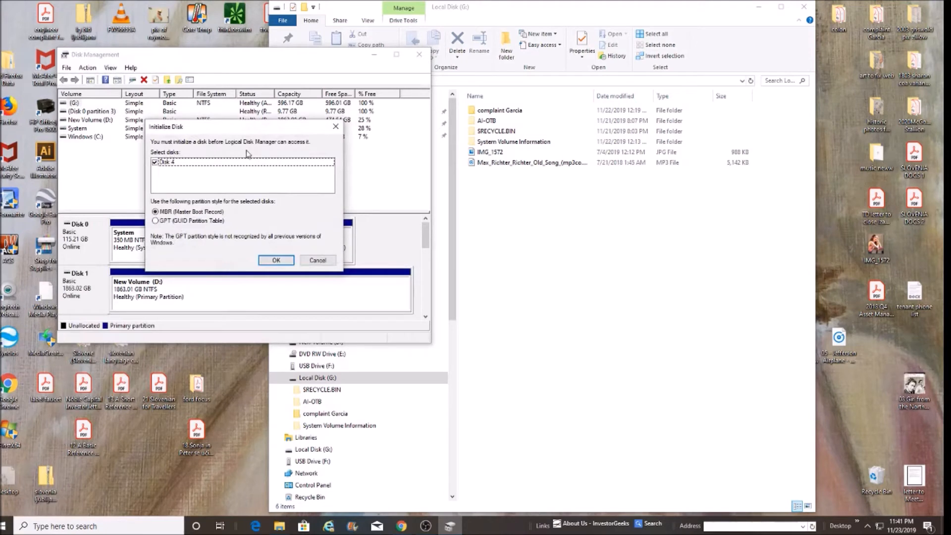
mouse_move(157, 253)
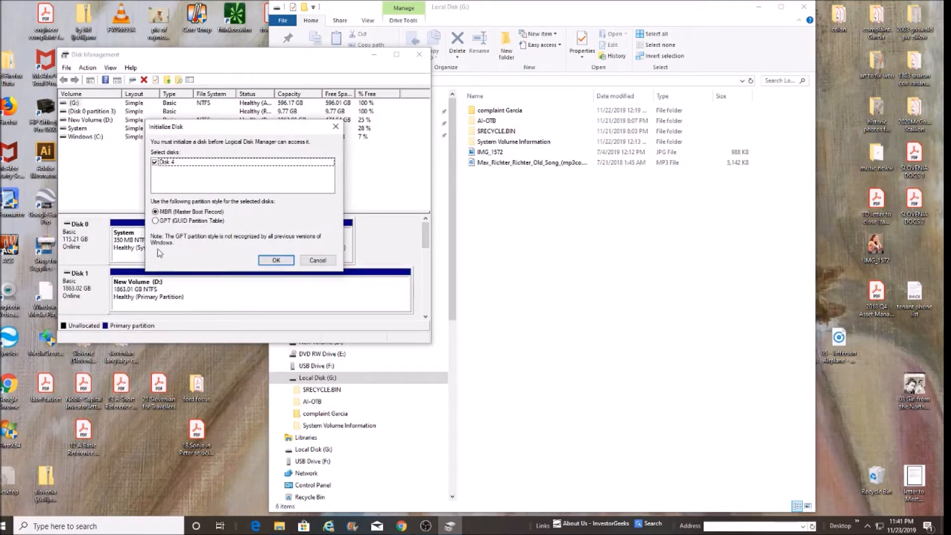
mouse_move(168, 309)
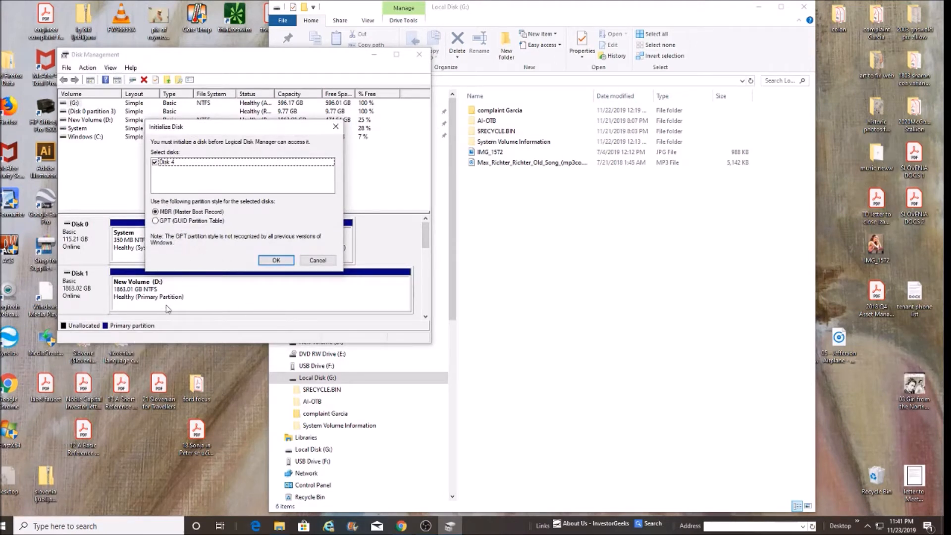
mouse_move(204, 344)
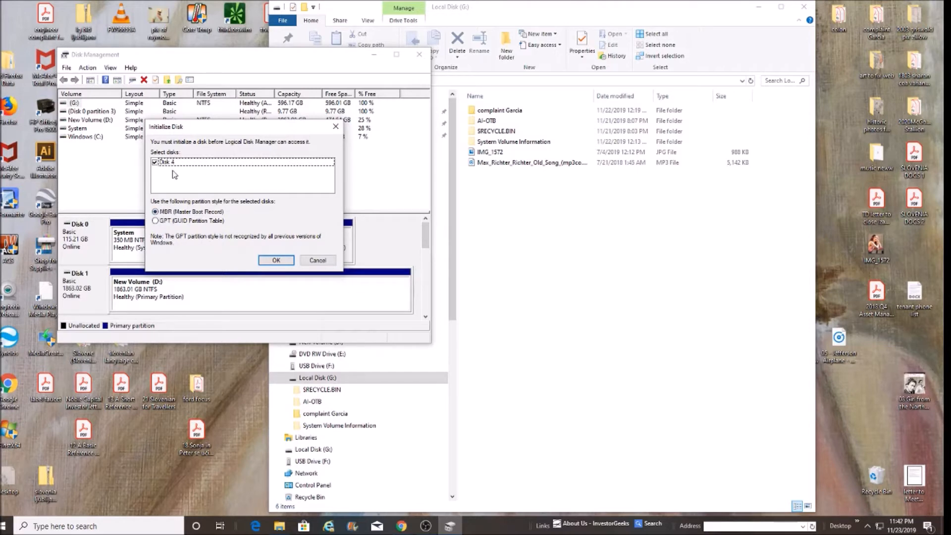
mouse_move(205, 265)
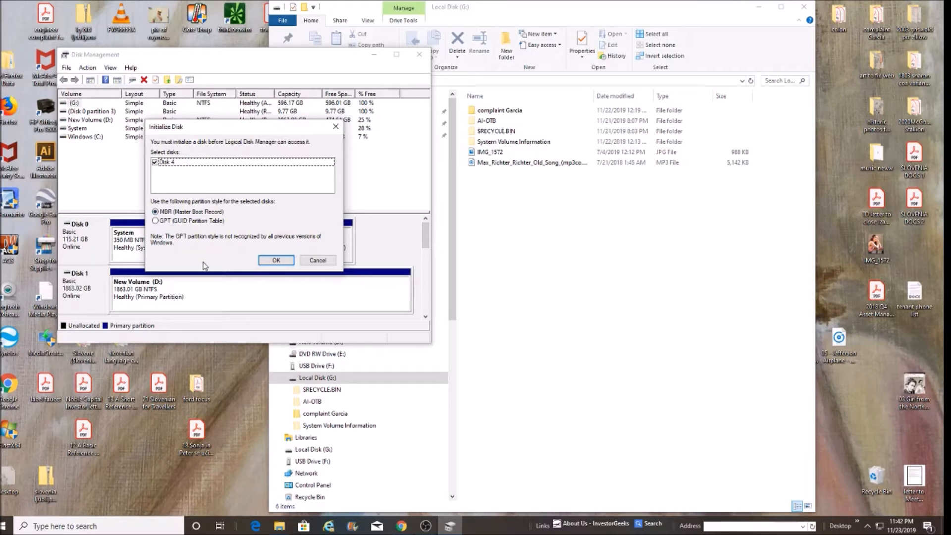
mouse_move(107, 216)
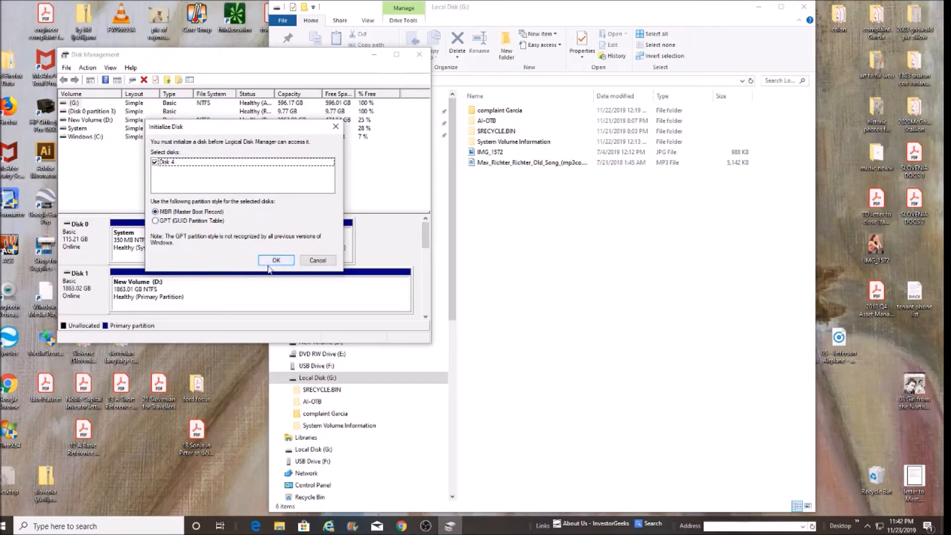
mouse_move(271, 291)
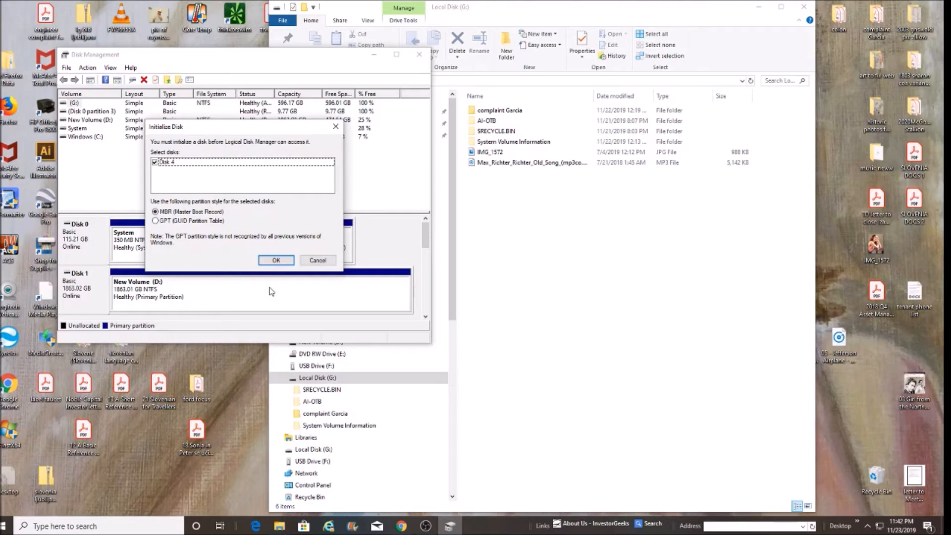
mouse_move(273, 285)
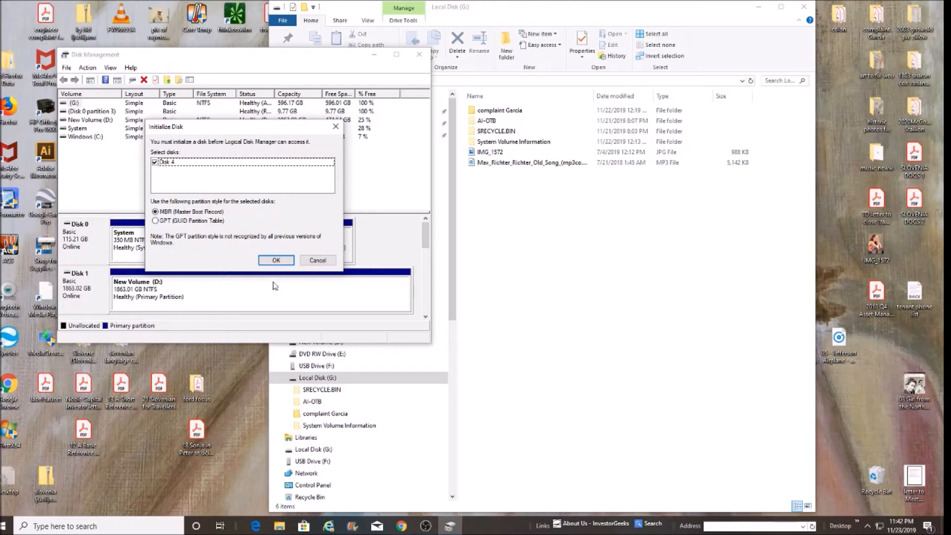
mouse_move(104, 188)
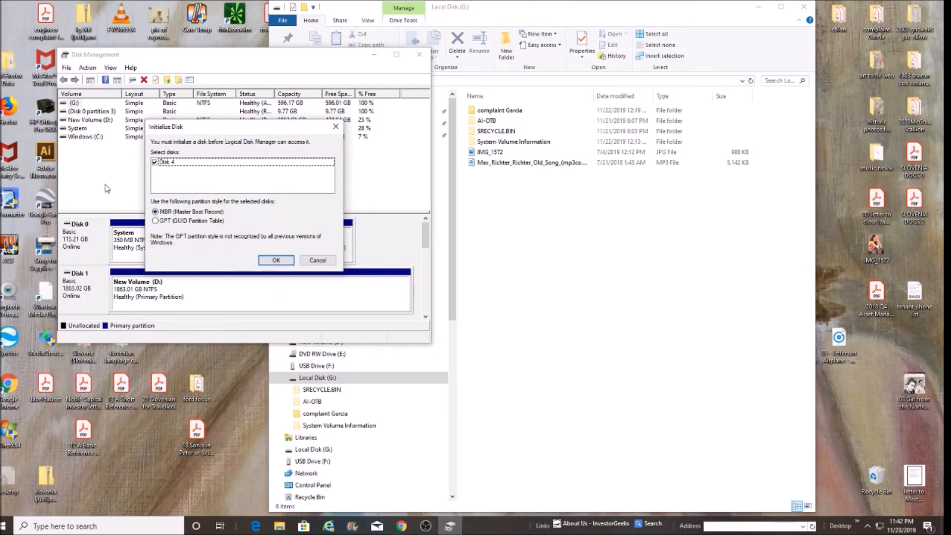
mouse_move(100, 196)
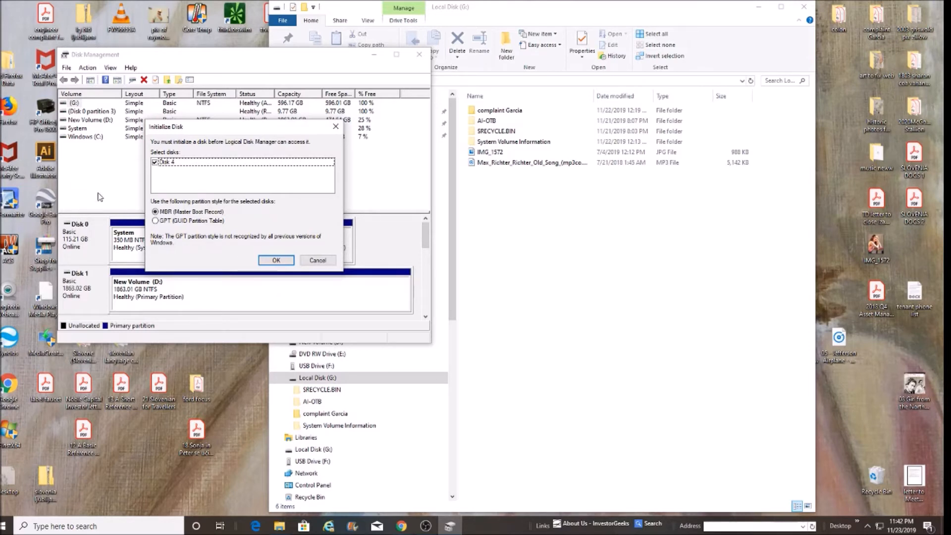
mouse_move(201, 346)
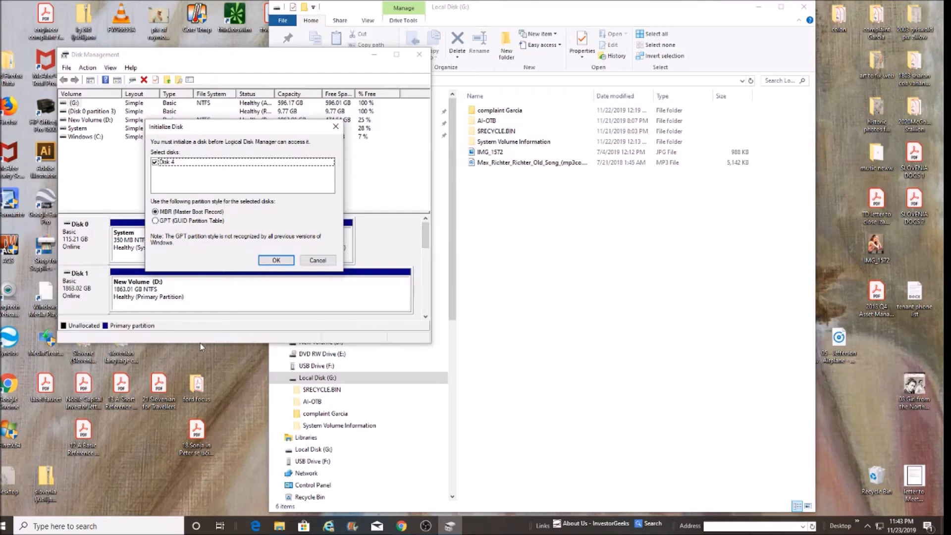
mouse_move(189, 354)
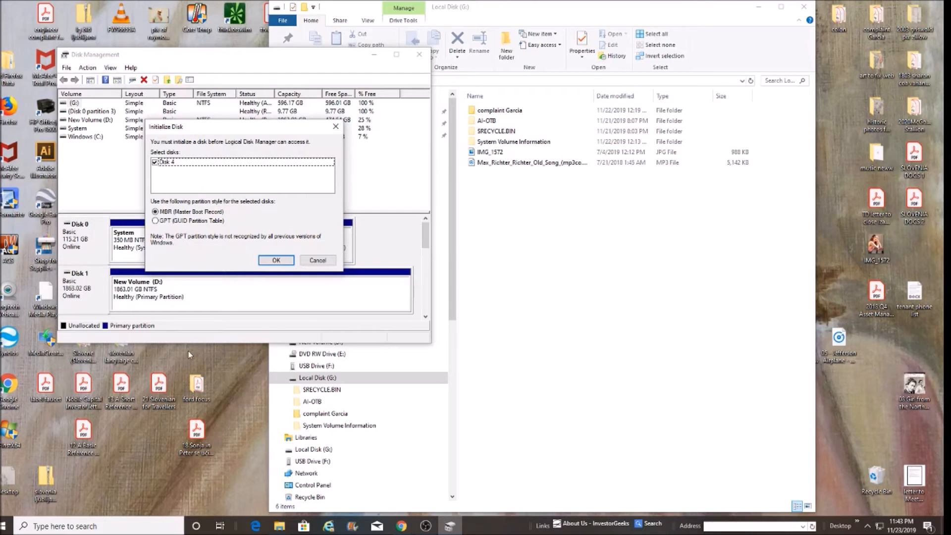
mouse_move(230, 345)
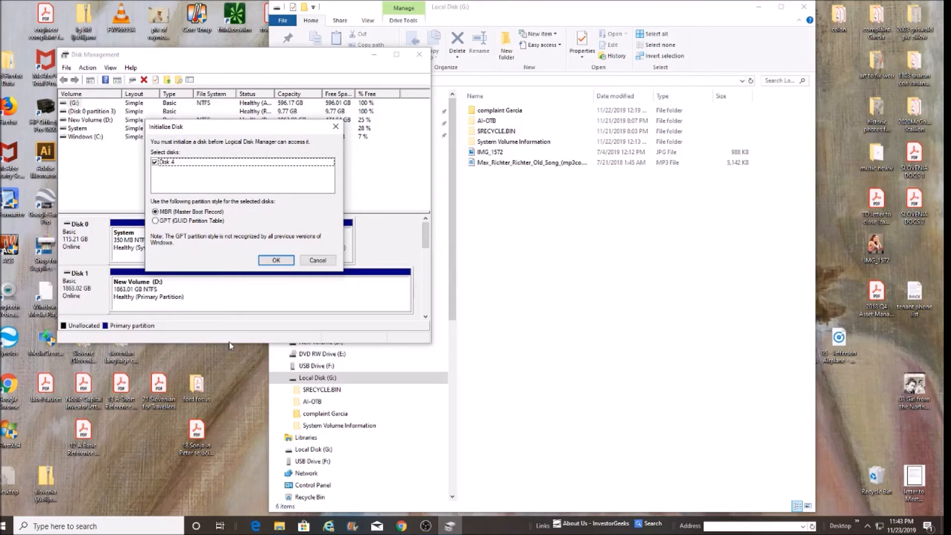
mouse_move(235, 302)
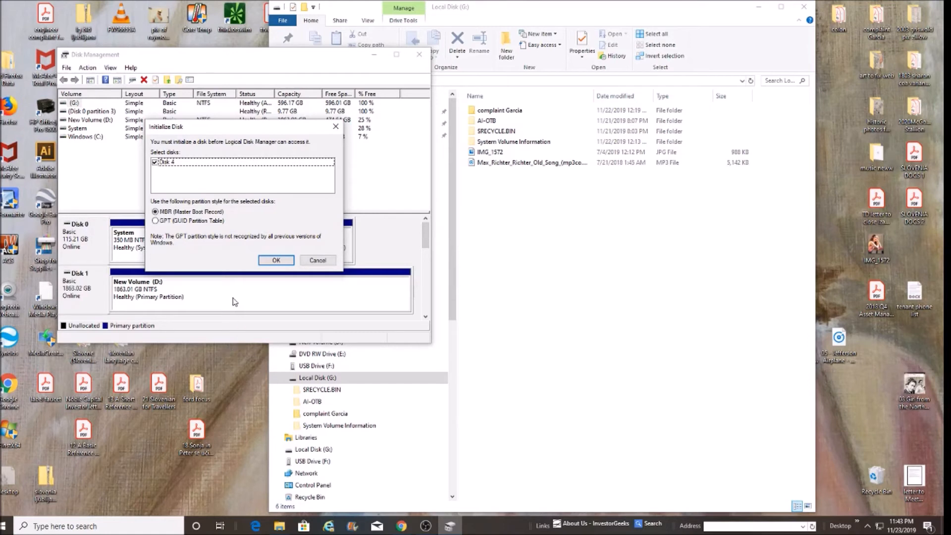
mouse_move(318, 261)
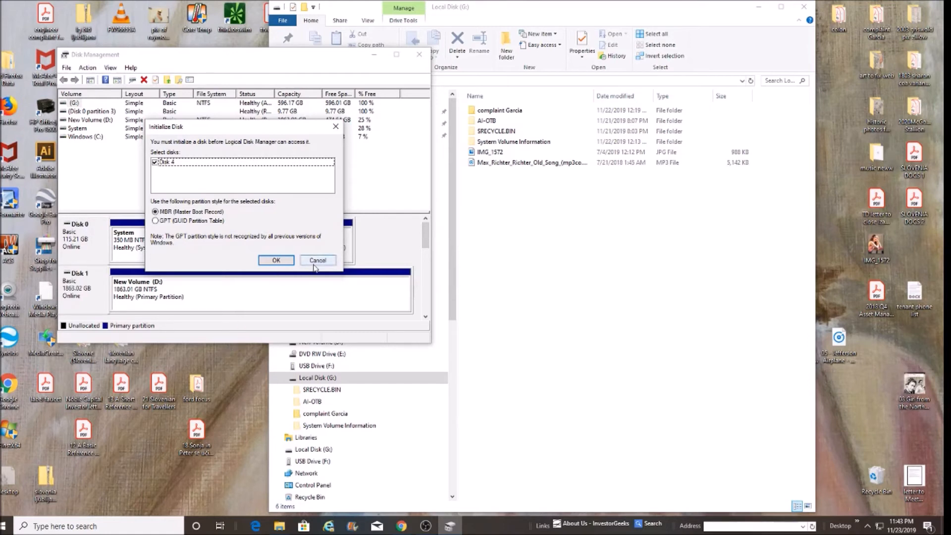